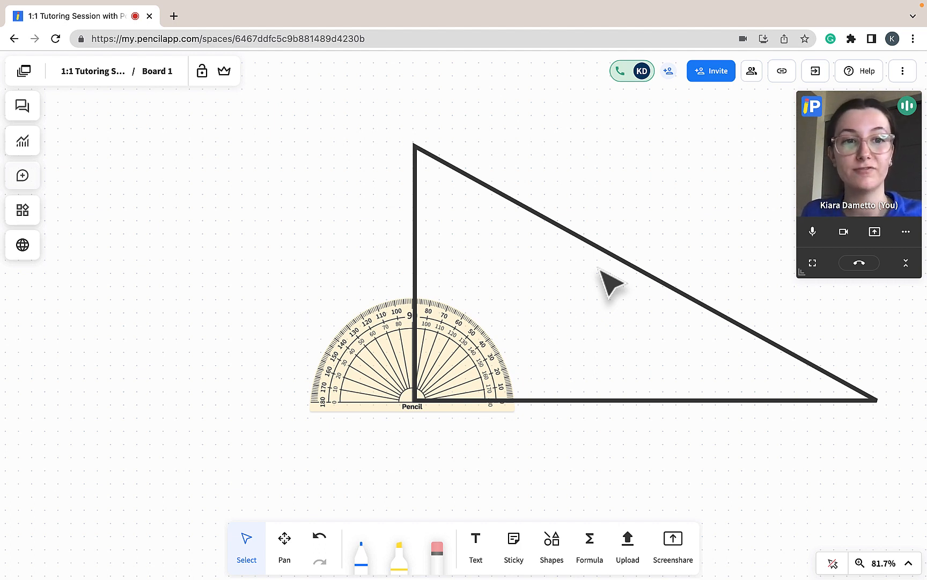
pyautogui.moveTo(263, 71)
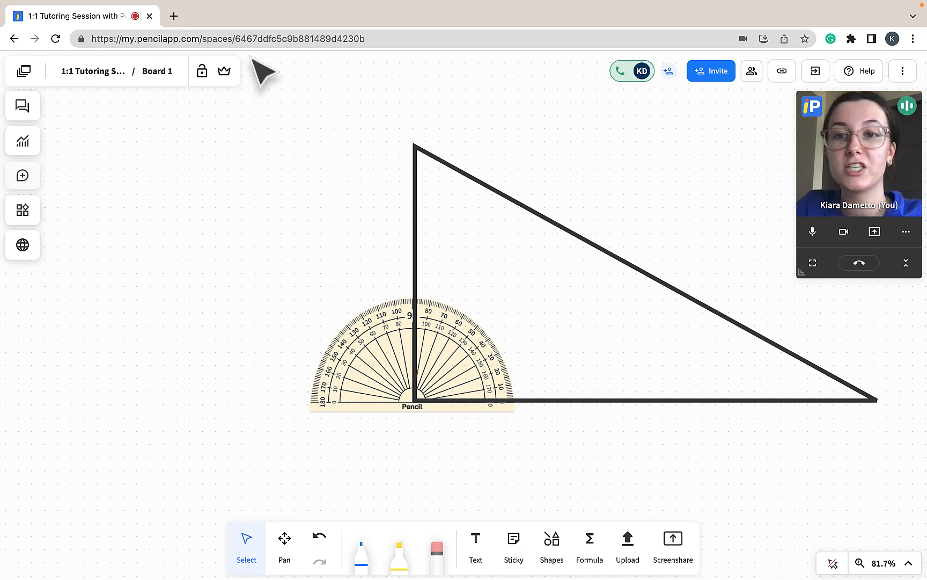
# Keep the triangle-and-protractor Board 1 showing while the student joins the video call.
pyautogui.click(224, 71)
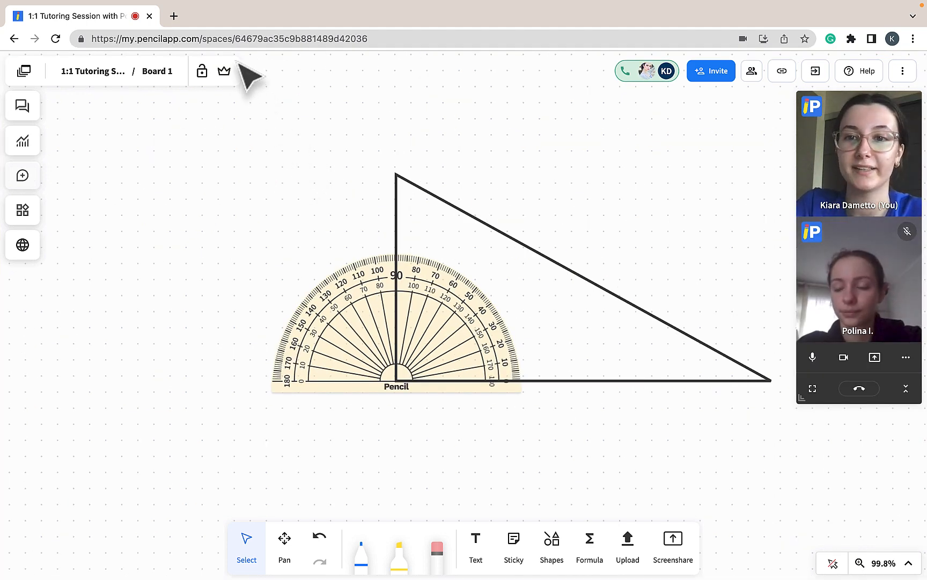
# Enable Leader Mode with the crown icon so the student follows the tutor's board.
pyautogui.click(224, 70)
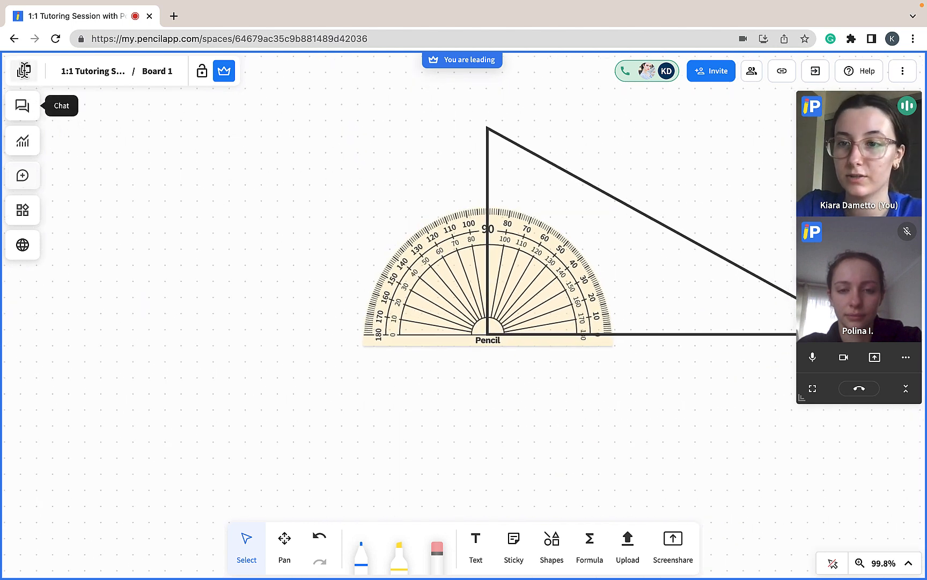
# Open the Boards panel listing the space's two boards.
pyautogui.click(22, 71)
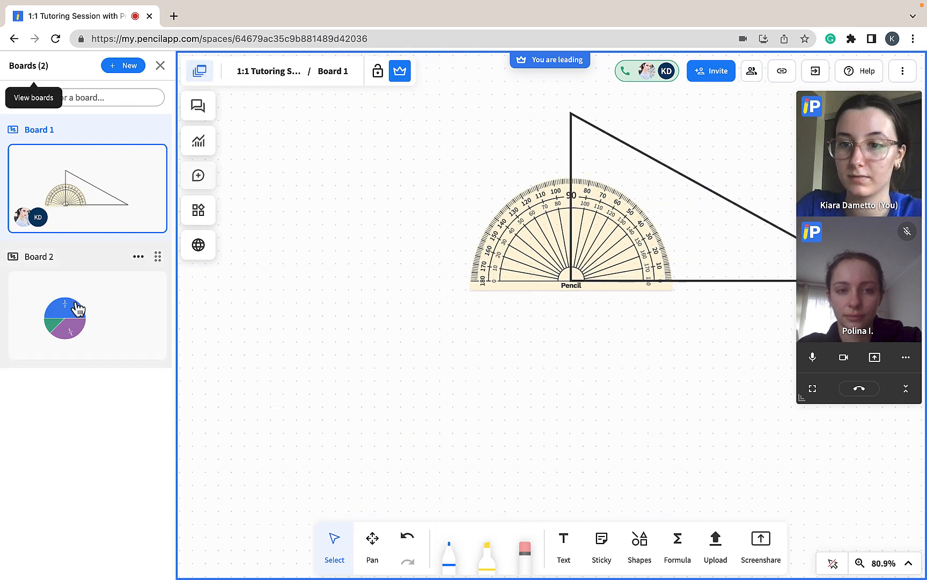
pyautogui.click(86, 315)
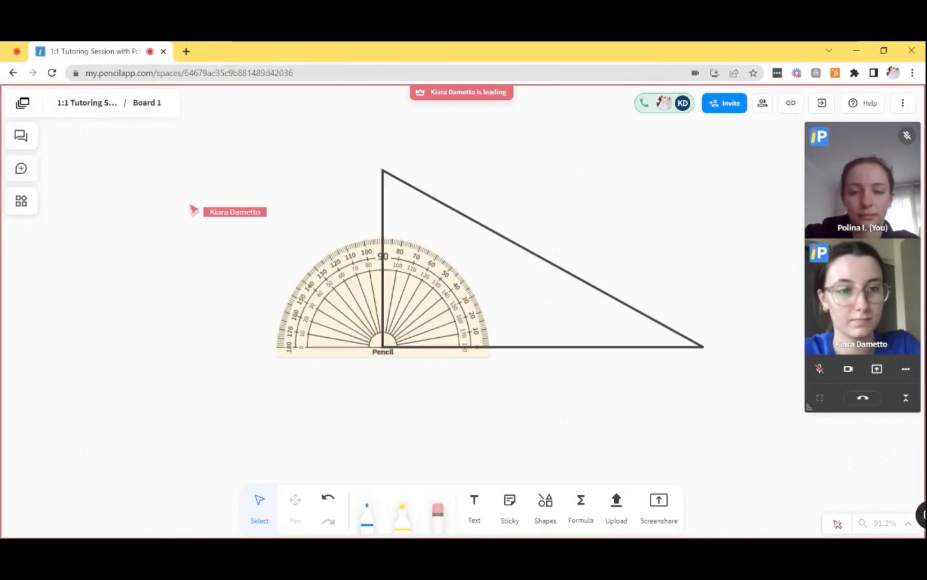
pyautogui.click(146, 103)
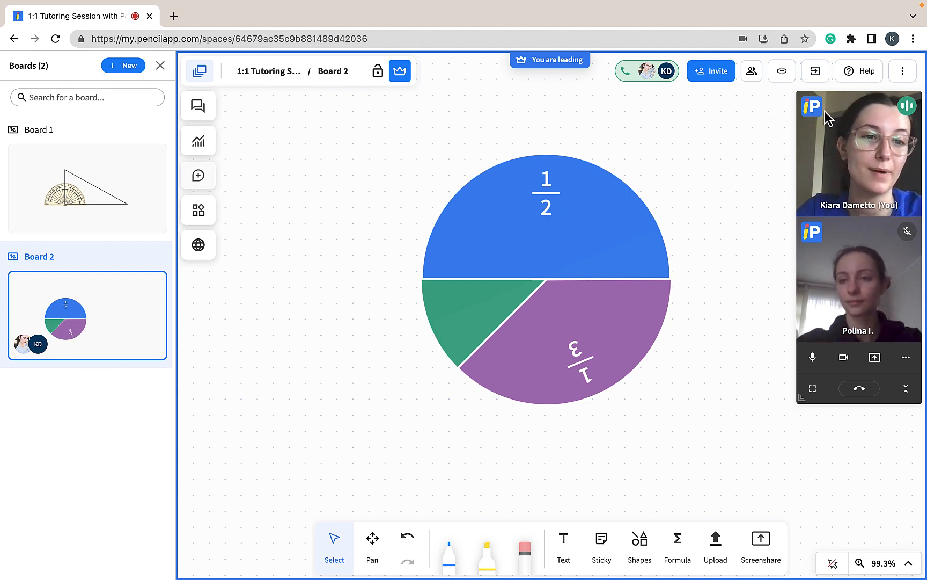
pyautogui.moveTo(859, 71)
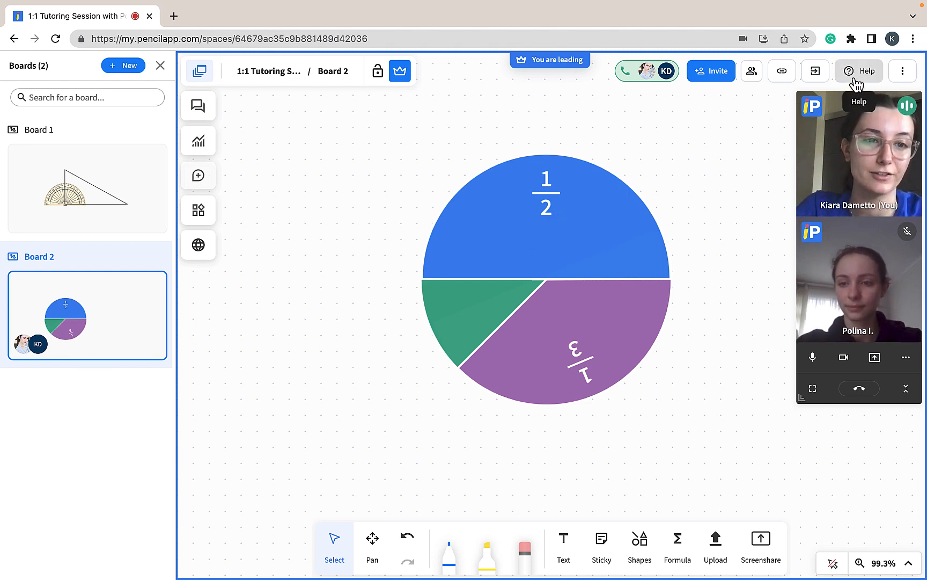
# Open the Help panel over Board 2 with message-support and help-article search options.
pyautogui.click(859, 70)
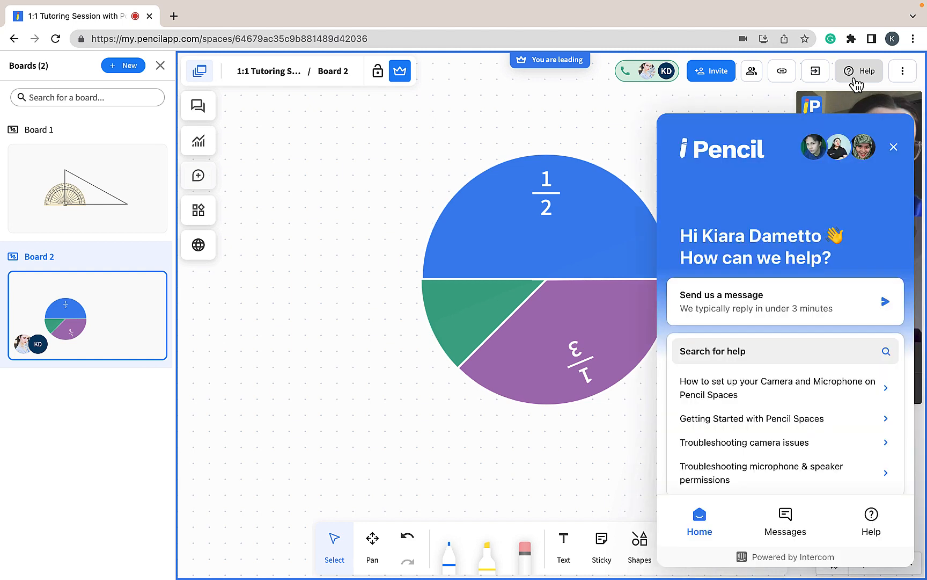